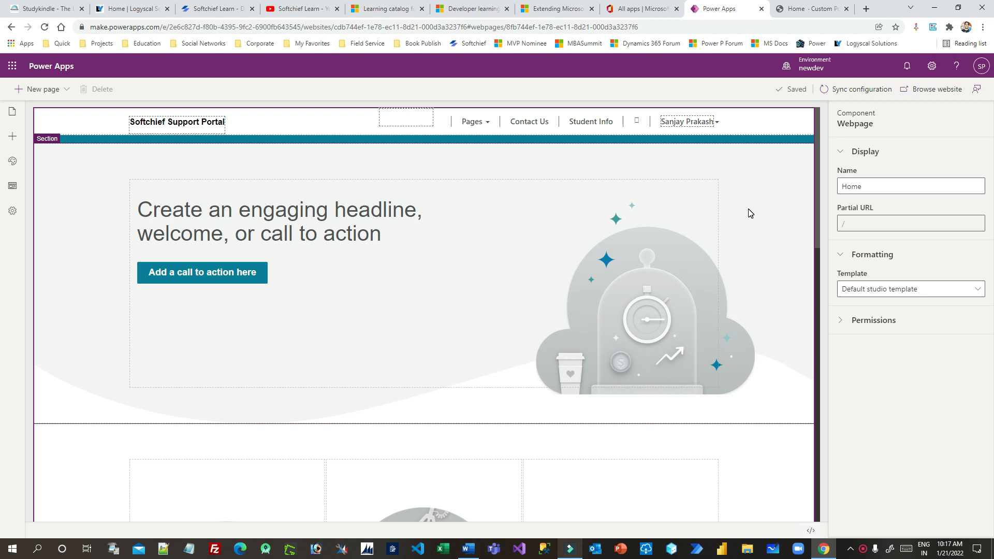
Open the Home page's Components panel to show the Chatbot option.
{"action": "scroll", "scroll_direction": "down", "scroll_amount": 3}
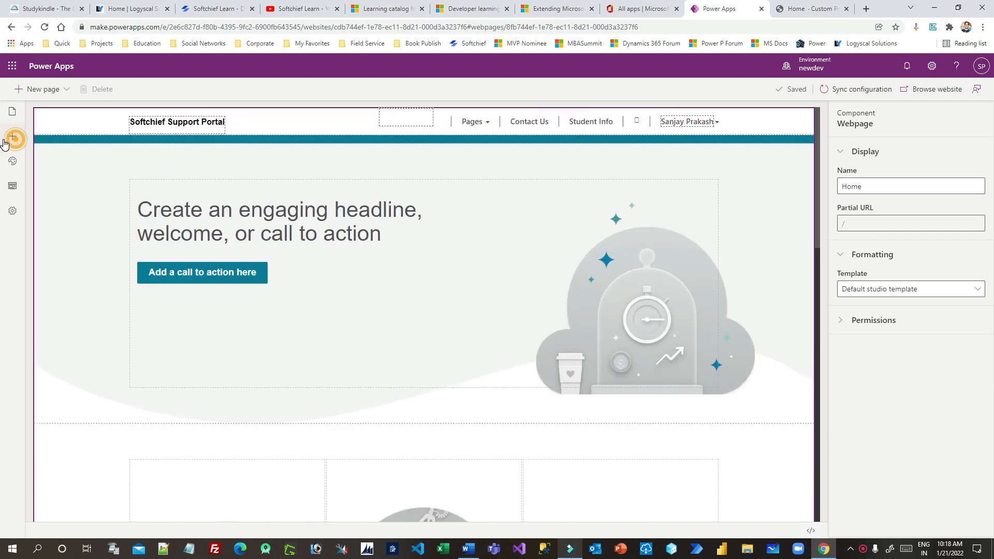
{"action": "left_click", "coordinate": [13, 136]}
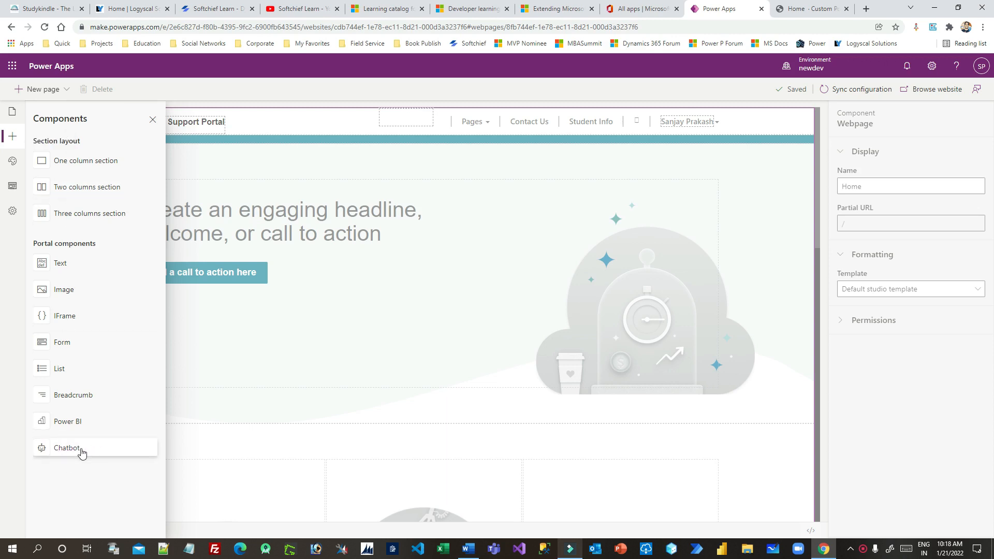
{"action": "mouse_move", "coordinate": [69, 454]}
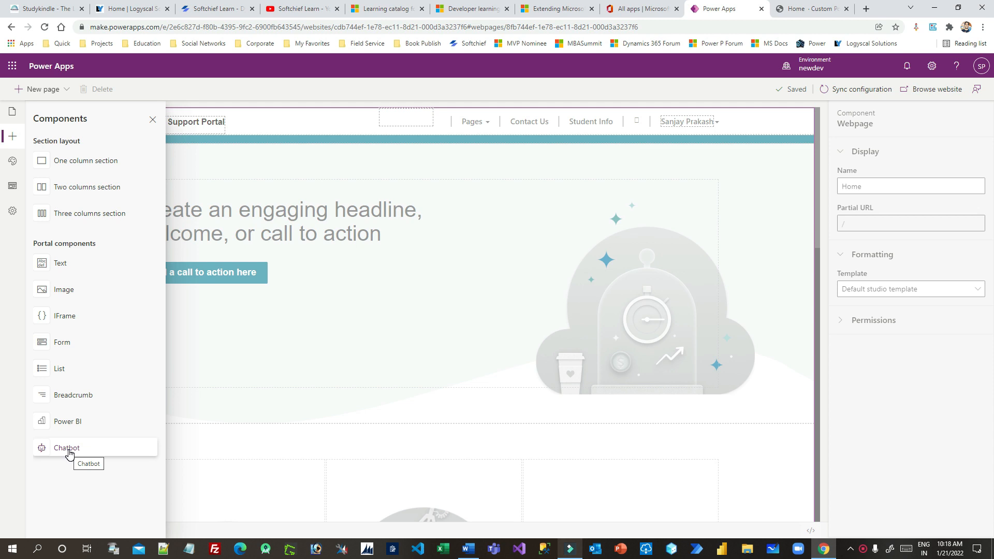
{"action": "left_click", "coordinate": [12, 214]}
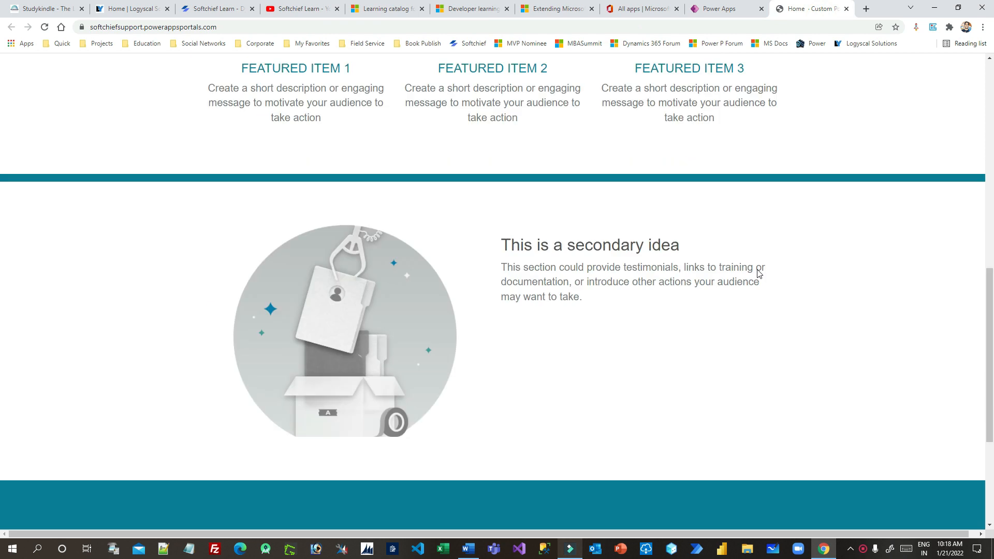
Scroll back to the top of the live Softchief Support Portal home page.
{"action": "scroll", "scroll_direction": "up", "scroll_amount": 3}
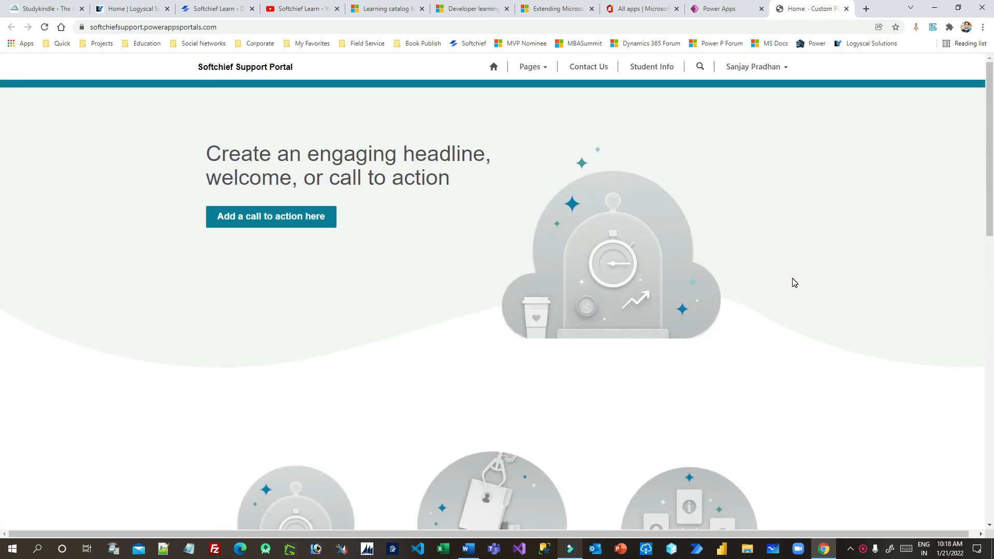
{"action": "mouse_move", "coordinate": [861, 203]}
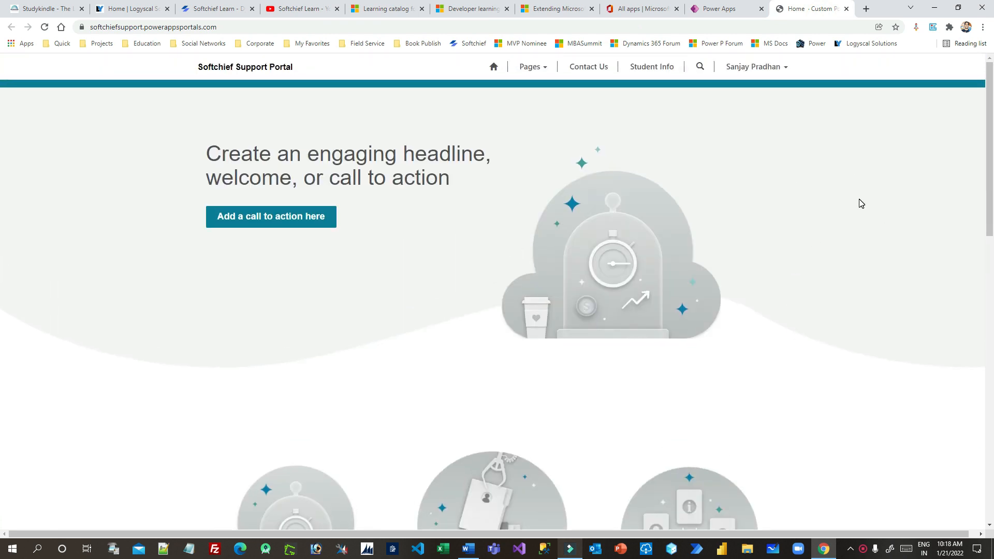
{"action": "mouse_move", "coordinate": [760, 109]}
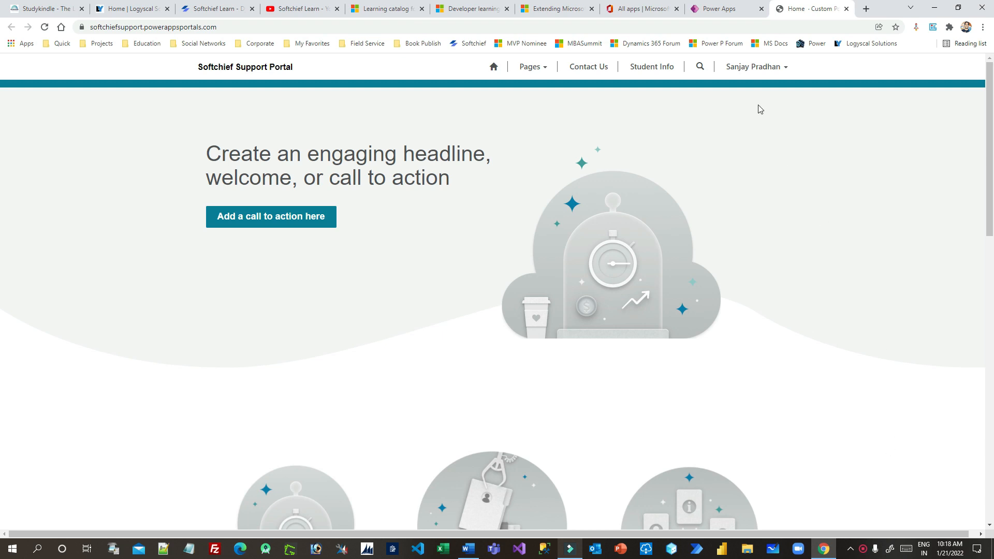
Back in Studio, add a Chatbot component to the Home page.
{"action": "left_click", "coordinate": [720, 9]}
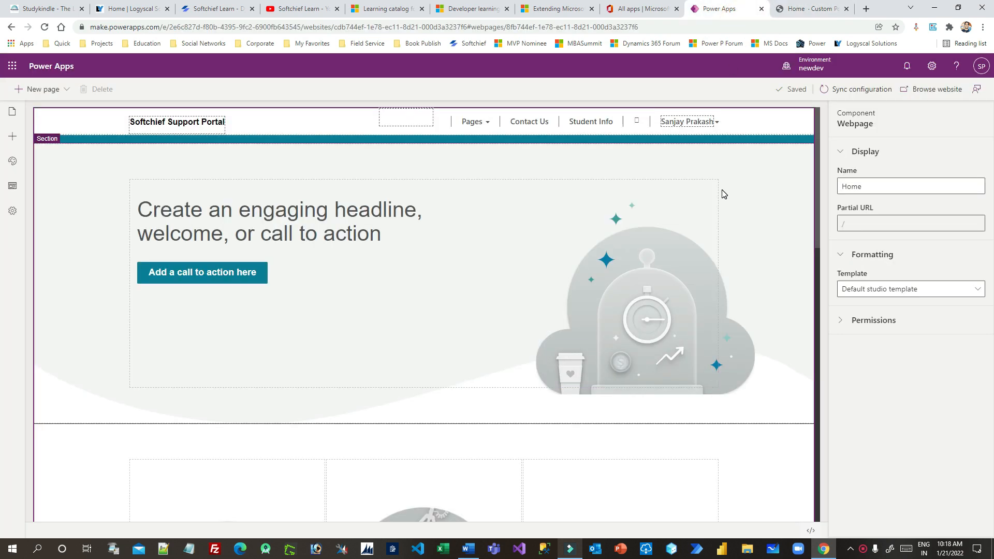
{"action": "left_click", "coordinate": [13, 137]}
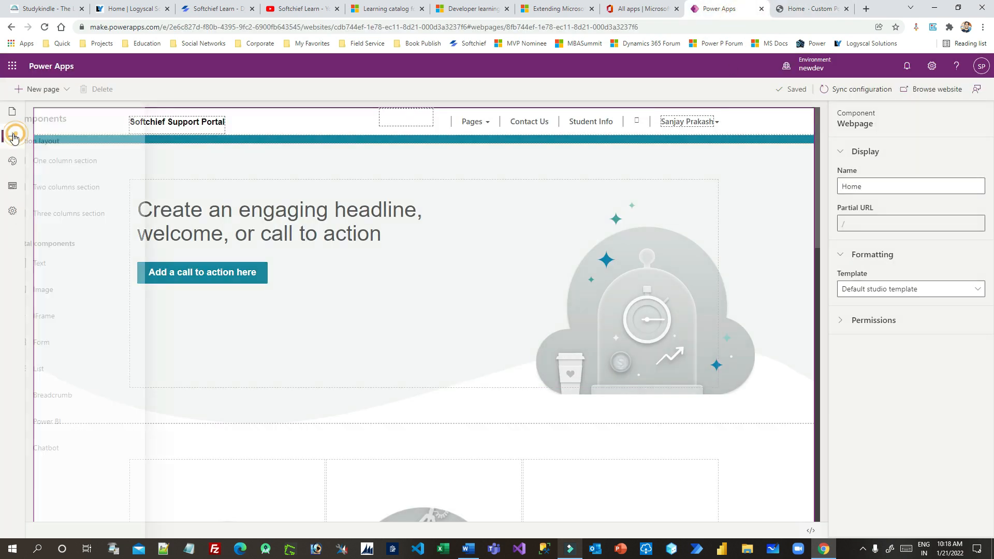
{"action": "left_click", "coordinate": [12, 137]}
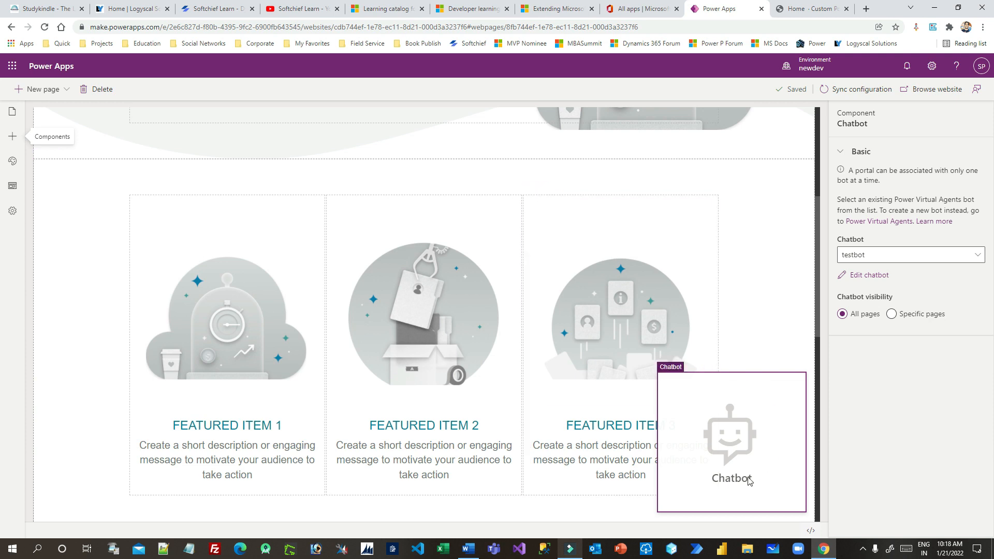
{"action": "mouse_move", "coordinate": [730, 413]}
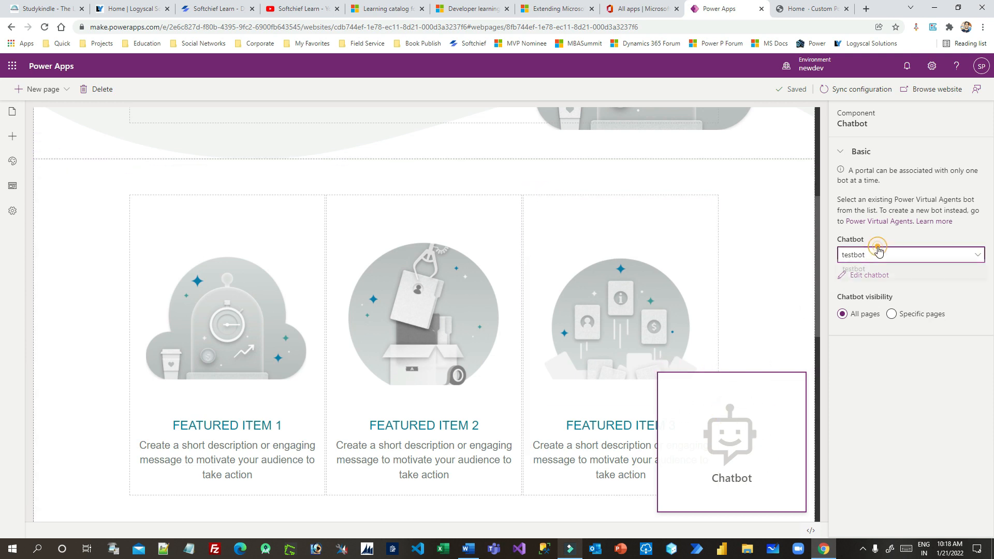
Link the Chatbot component to testbot.
{"action": "left_click", "coordinate": [909, 255]}
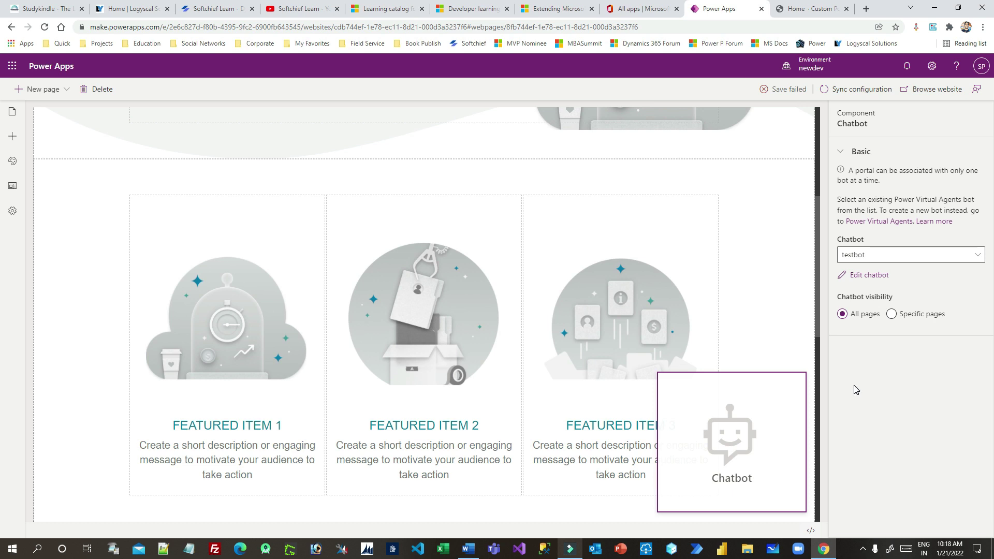
{"action": "mouse_move", "coordinate": [867, 355]}
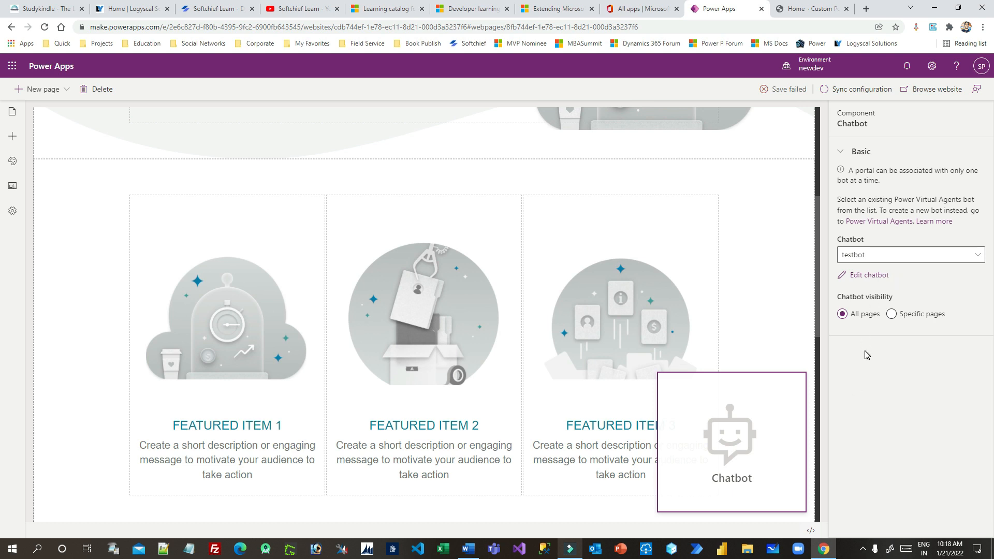
{"action": "left_click", "coordinate": [910, 255]}
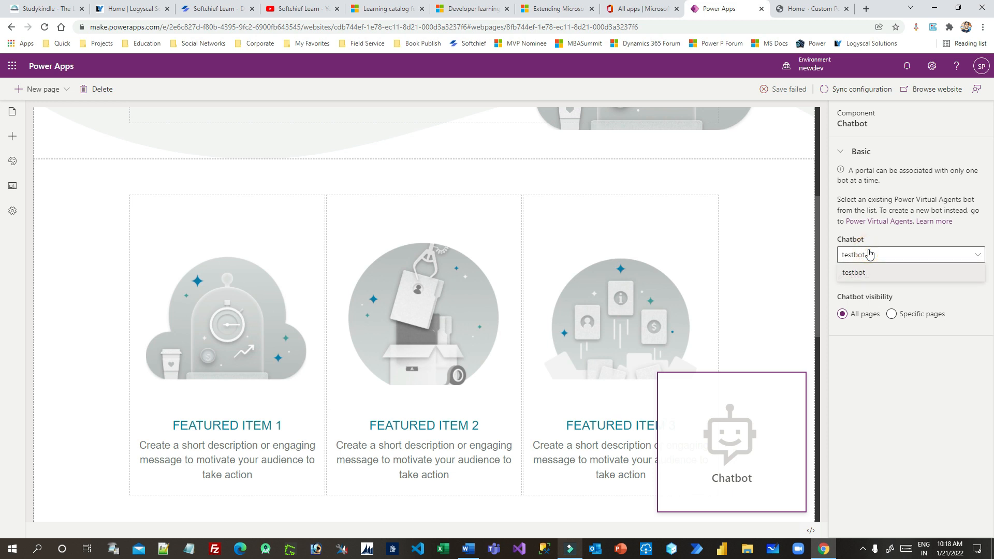
{"action": "left_click", "coordinate": [853, 272]}
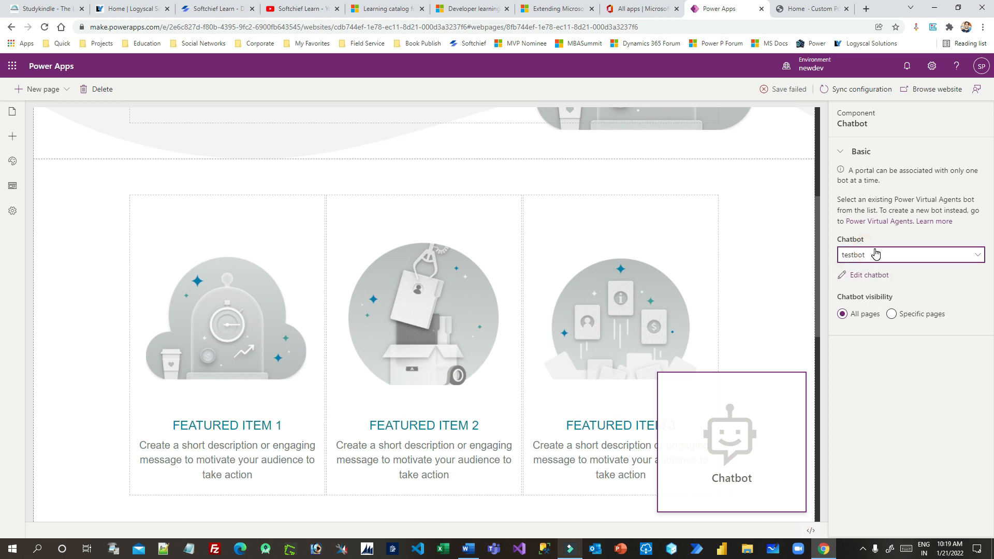
{"action": "mouse_move", "coordinate": [824, 326]}
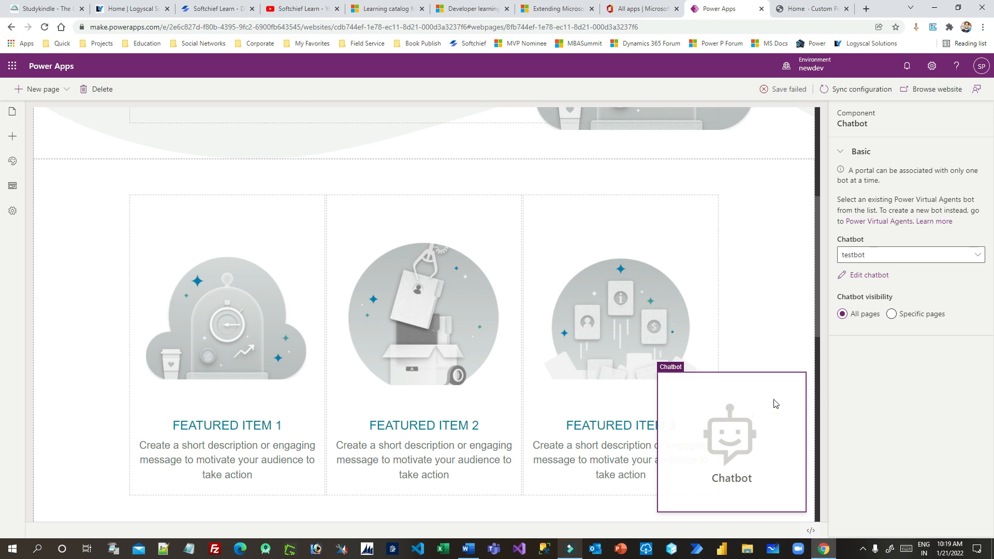
{"action": "mouse_move", "coordinate": [734, 438]}
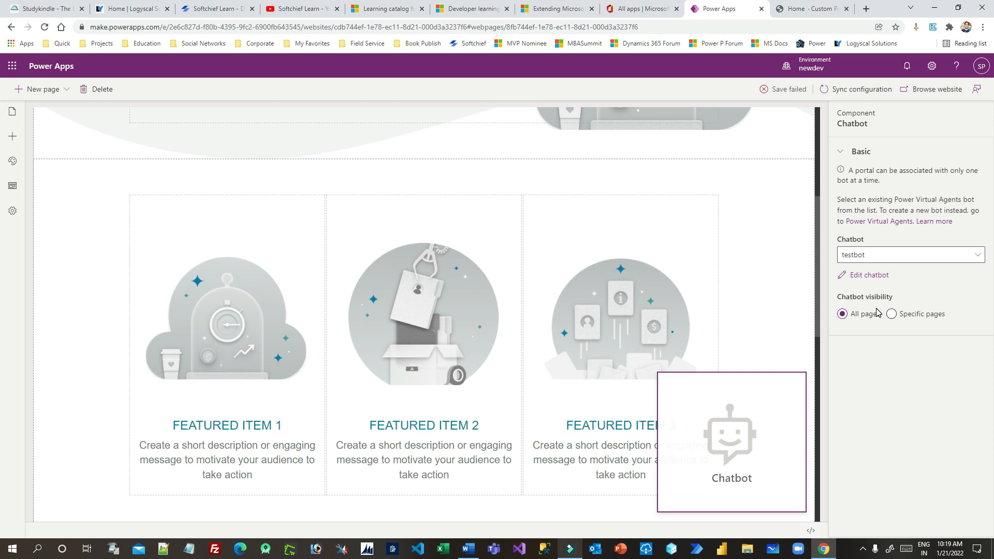
{"action": "mouse_move", "coordinate": [892, 313]}
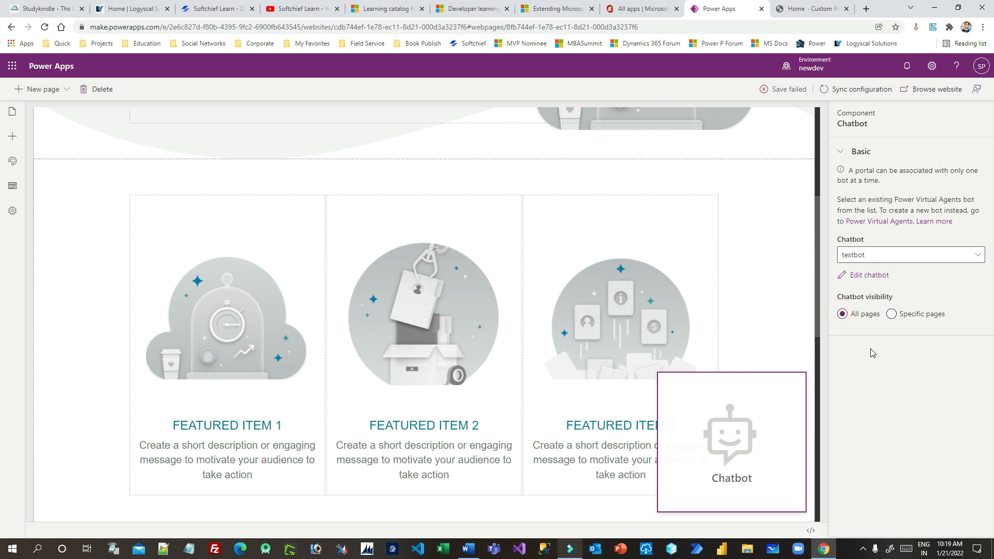
Switch chatbot visibility to specific pages and open the page selection.
{"action": "left_click", "coordinate": [891, 313]}
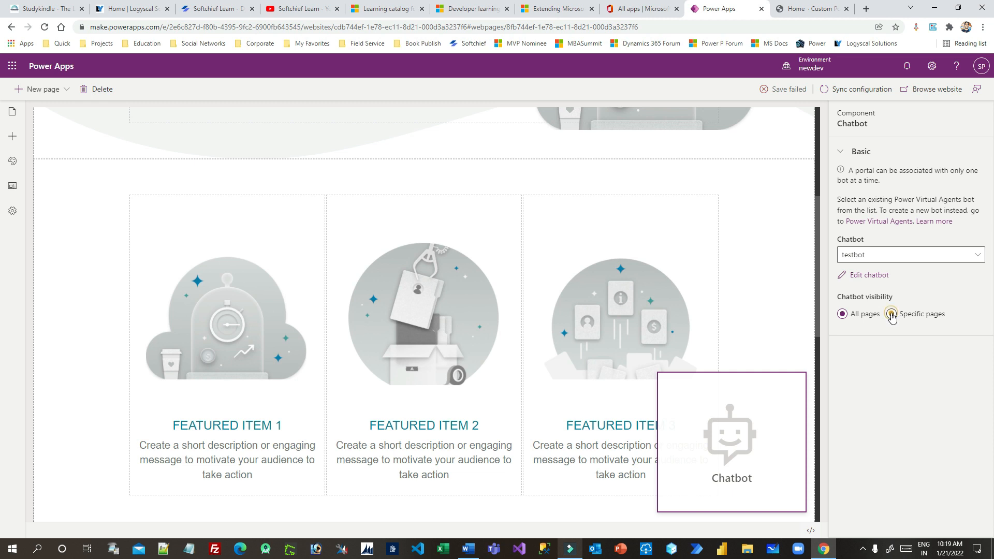
{"action": "left_click", "coordinate": [894, 313]}
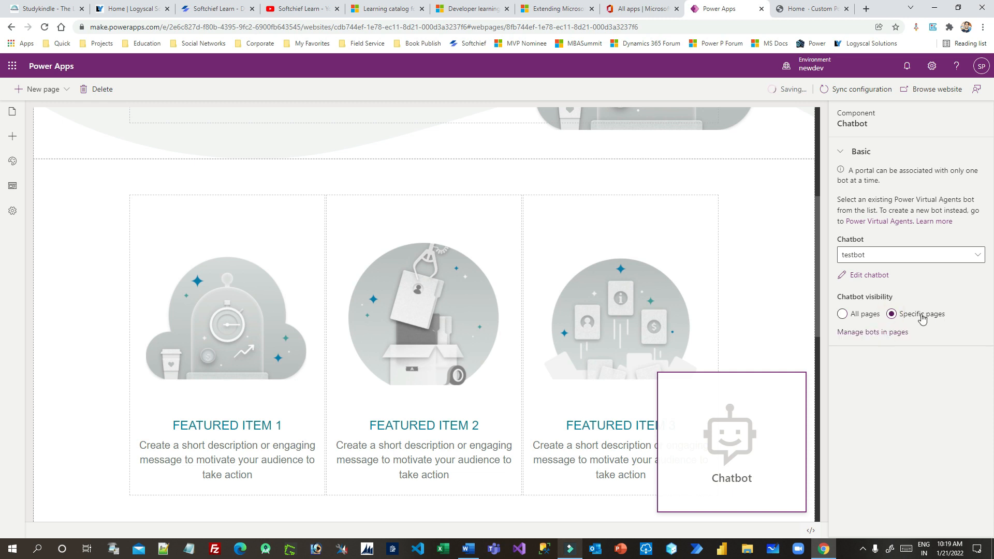
{"action": "left_click", "coordinate": [872, 332]}
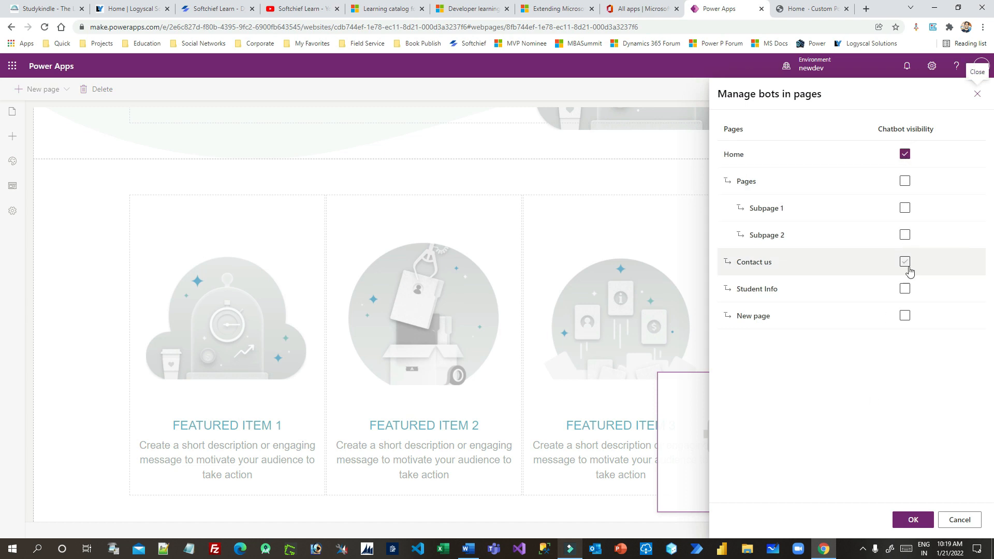
Choose Home and Contact us as chatbot pages and confirm with OK.
{"action": "left_click", "coordinate": [904, 262]}
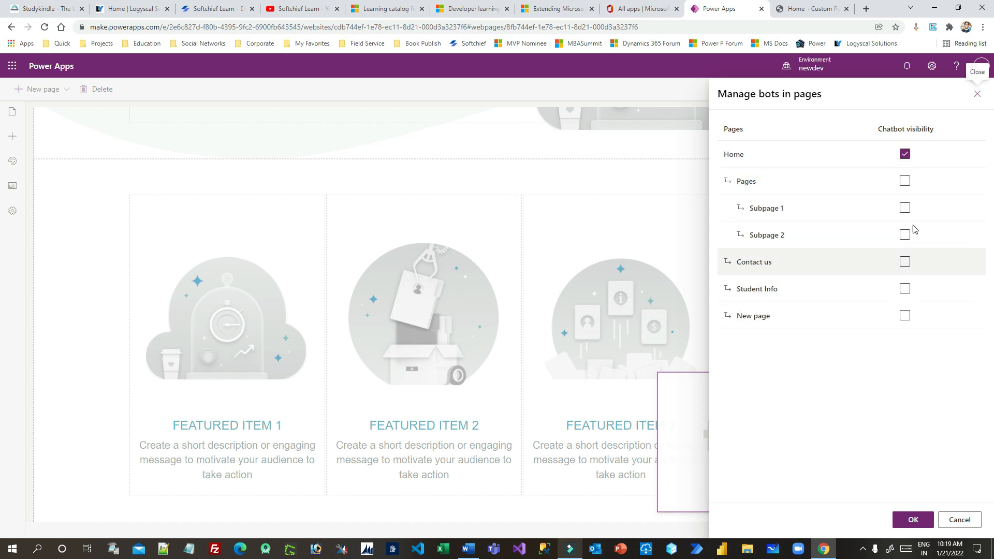
{"action": "mouse_move", "coordinate": [898, 506]}
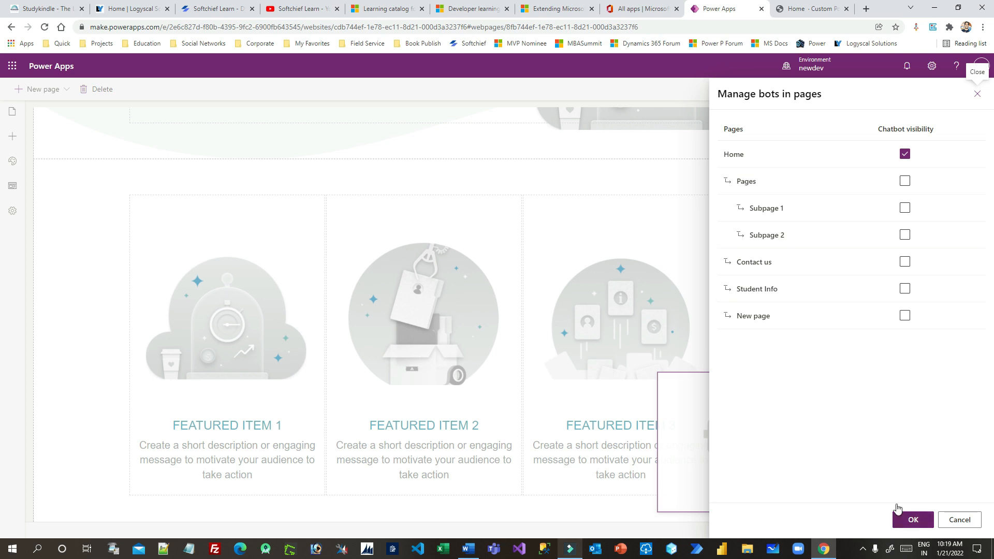
{"action": "left_click", "coordinate": [904, 208]}
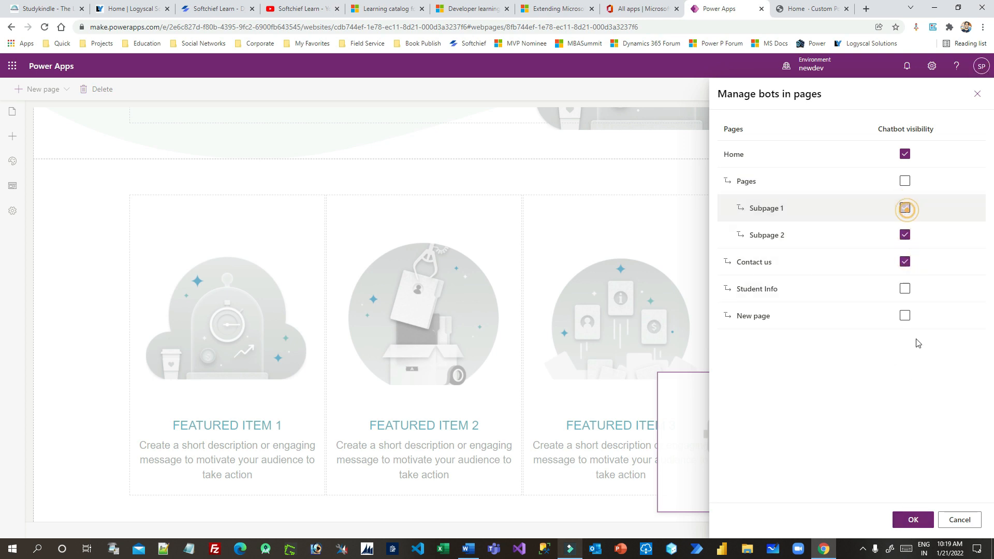
{"action": "left_click", "coordinate": [913, 520]}
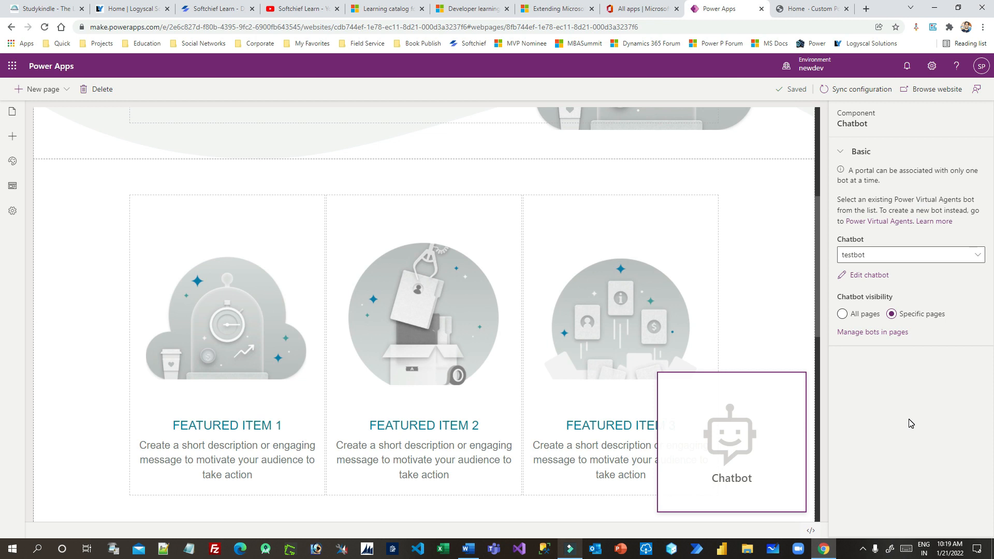
{"action": "mouse_move", "coordinate": [867, 333]}
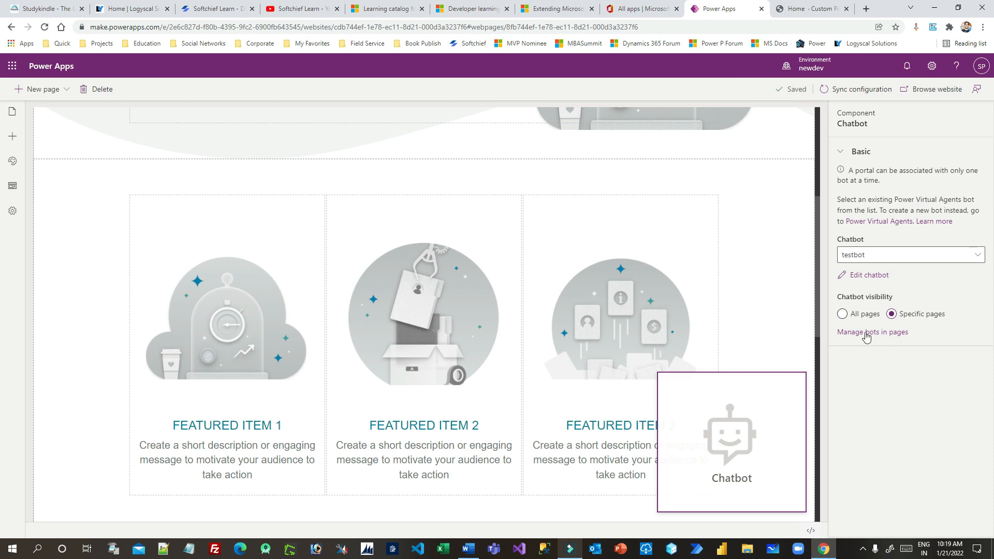
Set the testbot chatbot's visibility to All pages.
{"action": "left_click", "coordinate": [842, 314]}
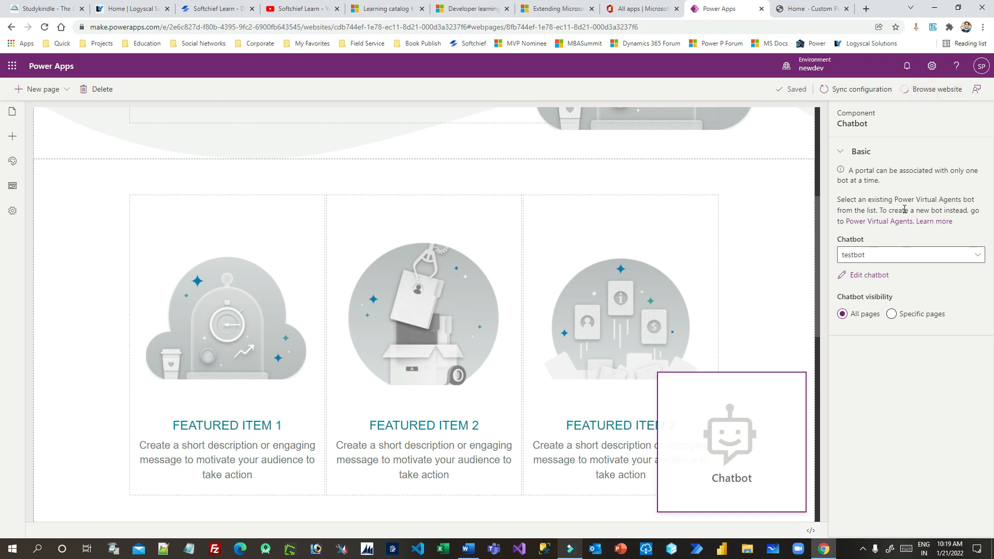
{"action": "mouse_move", "coordinate": [894, 379]}
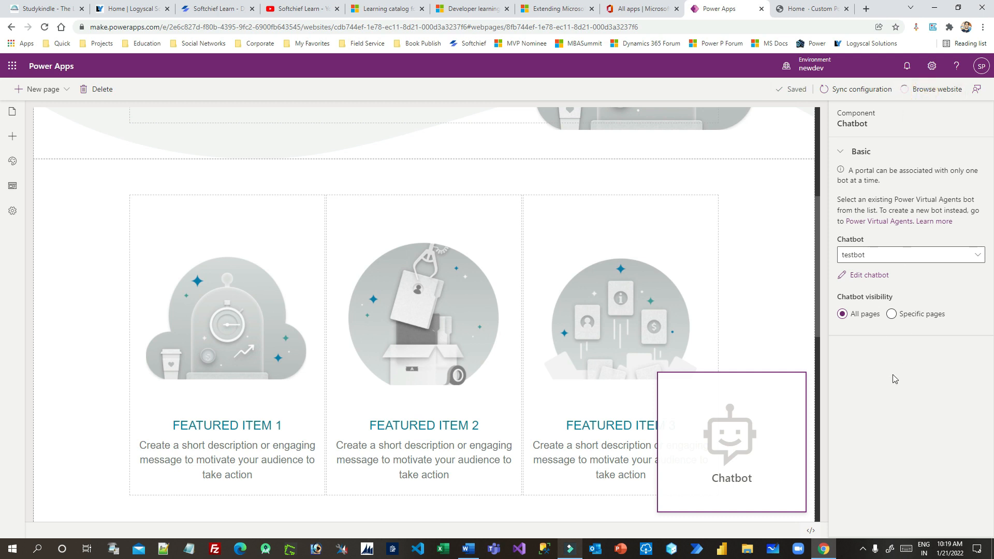
{"action": "mouse_move", "coordinate": [871, 255]}
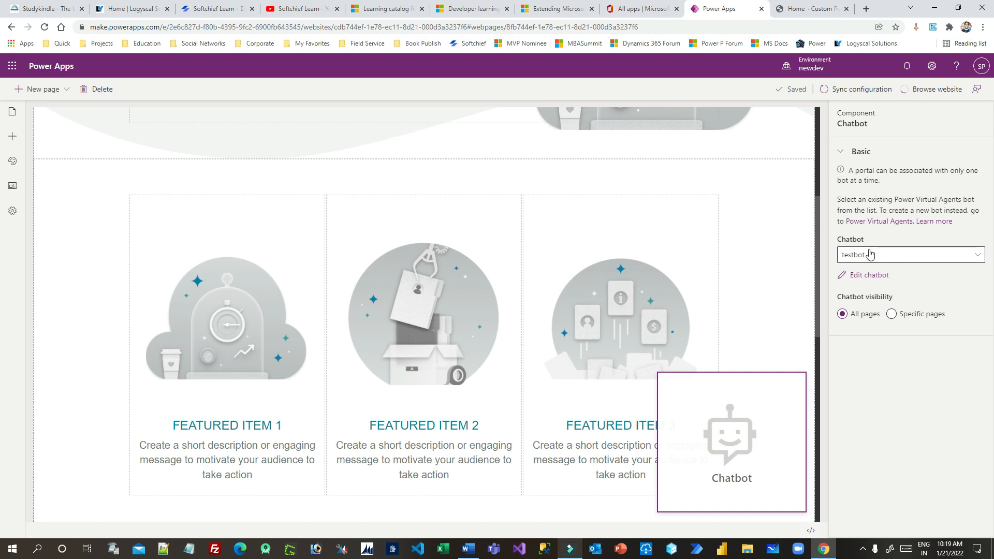
{"action": "mouse_move", "coordinate": [898, 251]}
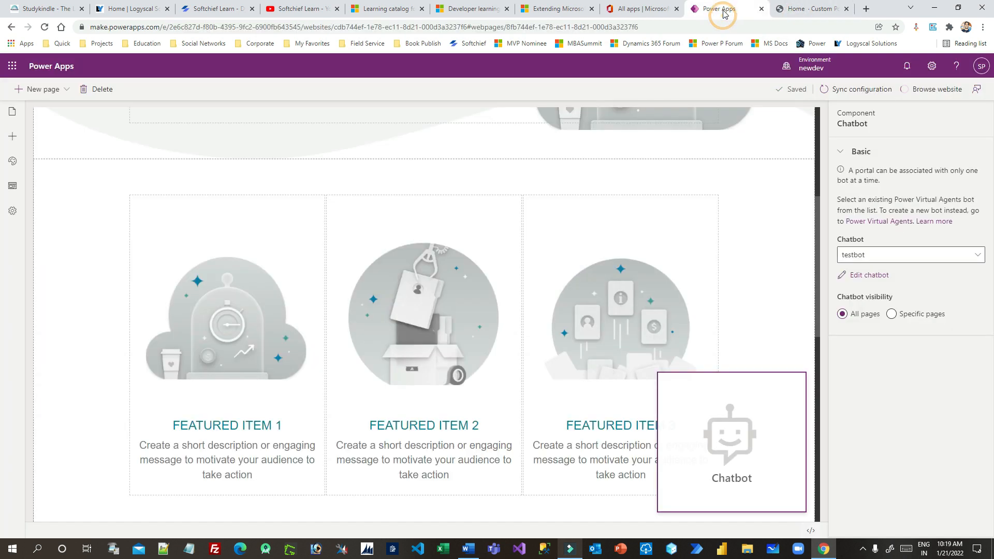
{"action": "mouse_move", "coordinate": [939, 101]}
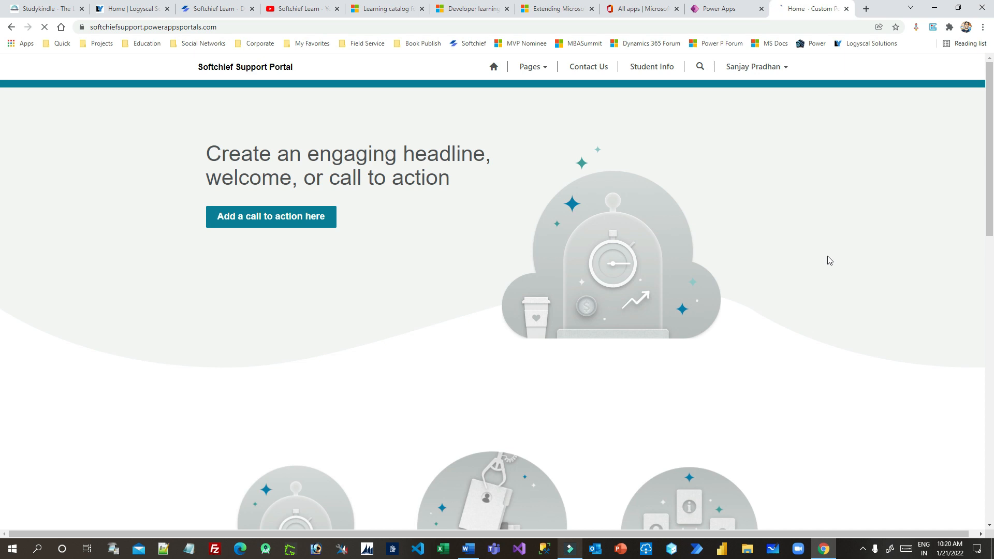
{"action": "mouse_move", "coordinate": [887, 504]}
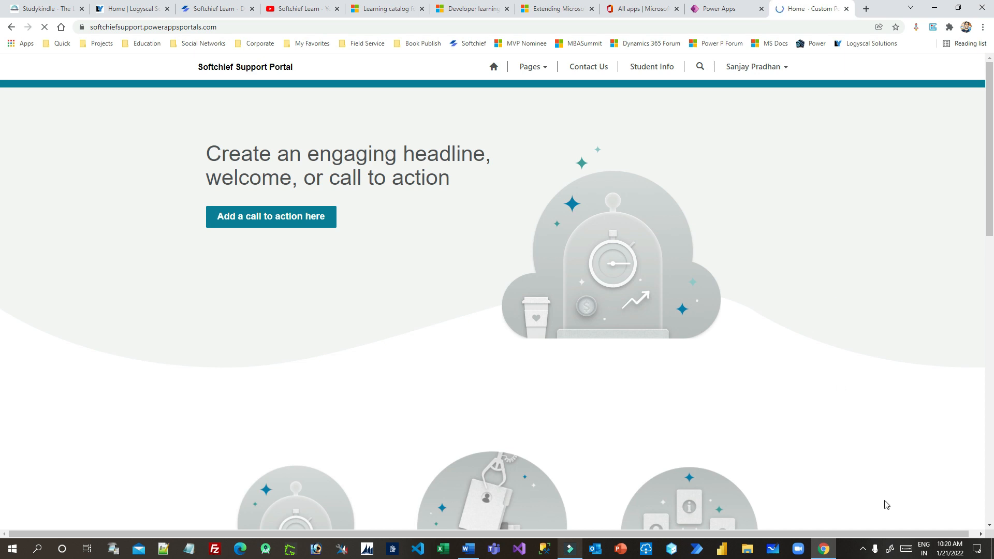
Open the testbot chat on the live home page, read its publish-first reply, minimize.
{"action": "scroll", "scroll_direction": "down", "scroll_amount": 3}
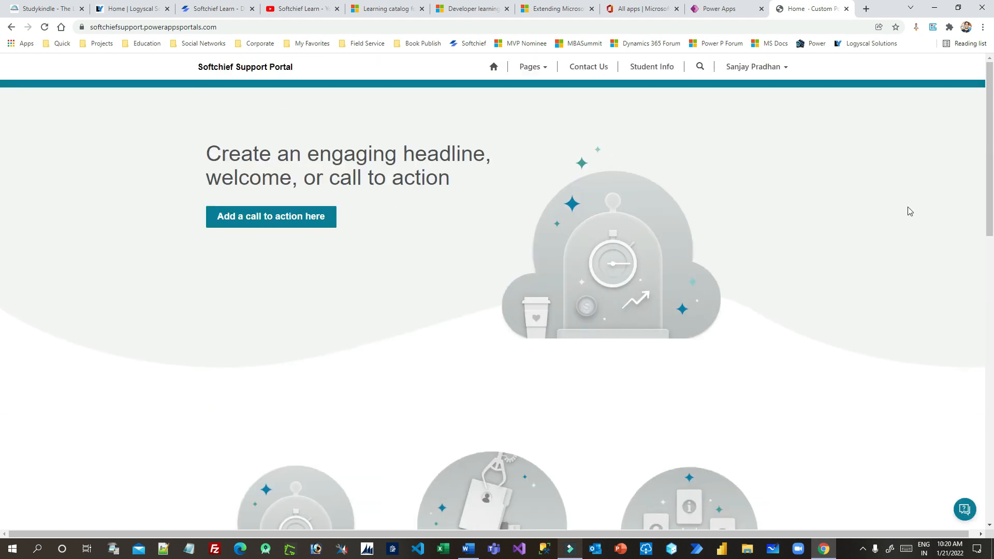
{"action": "mouse_move", "coordinate": [942, 498]}
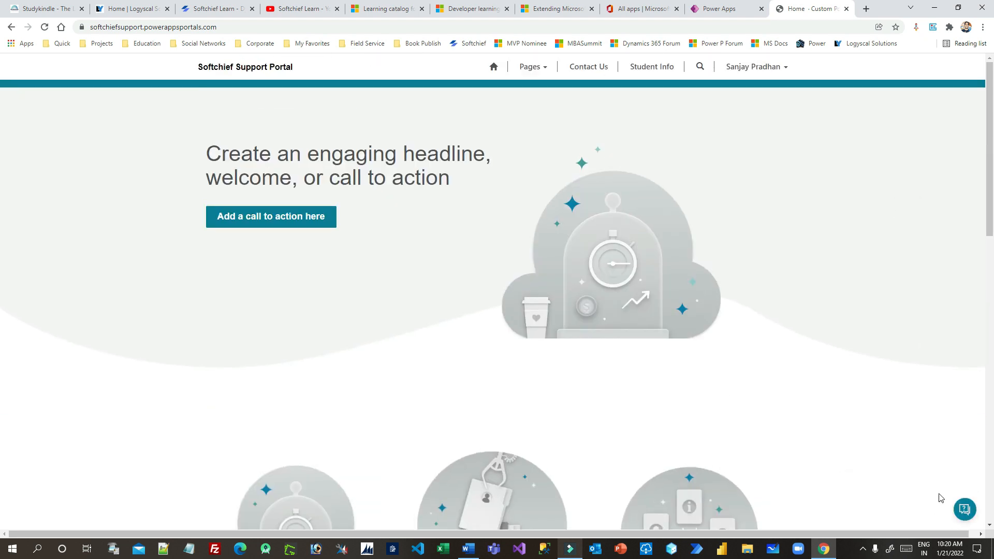
{"action": "mouse_move", "coordinate": [966, 510]}
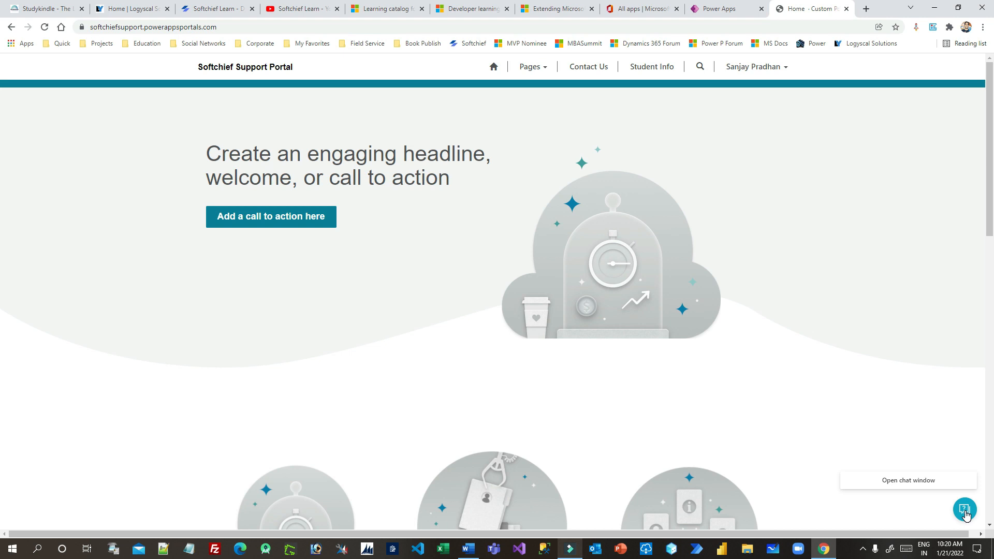
{"action": "left_click", "coordinate": [964, 509]}
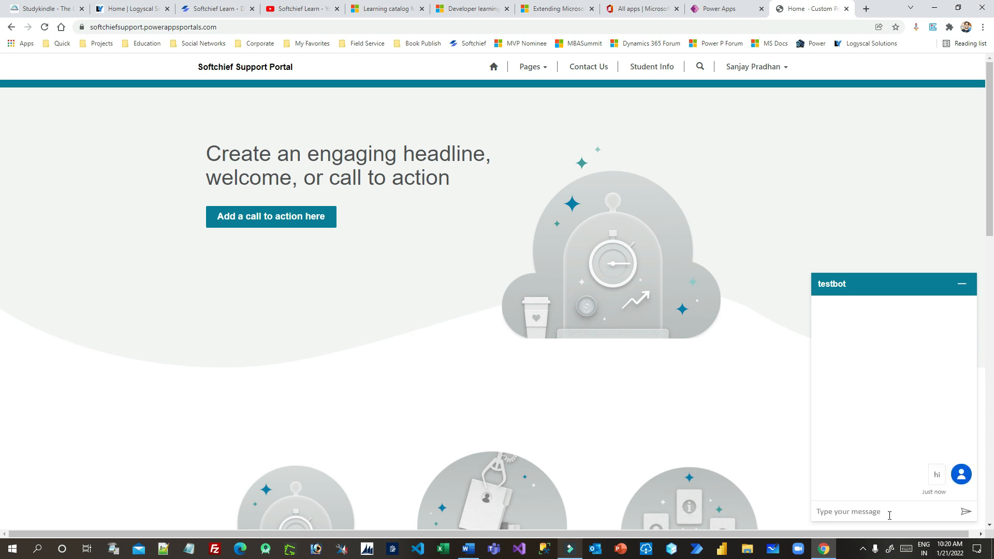
{"action": "mouse_move", "coordinate": [931, 455]}
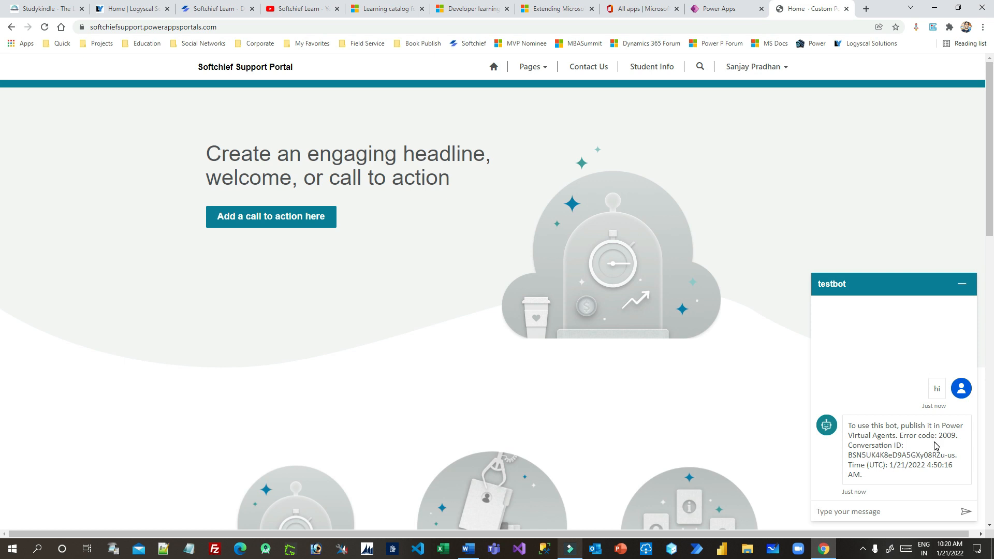
{"action": "left_click", "coordinate": [962, 283]}
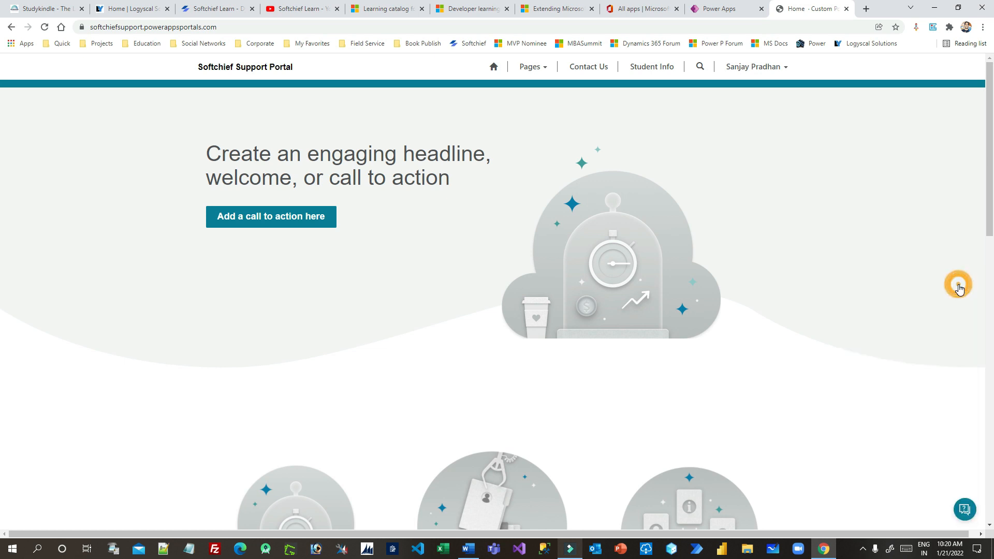
{"action": "mouse_move", "coordinate": [965, 510]}
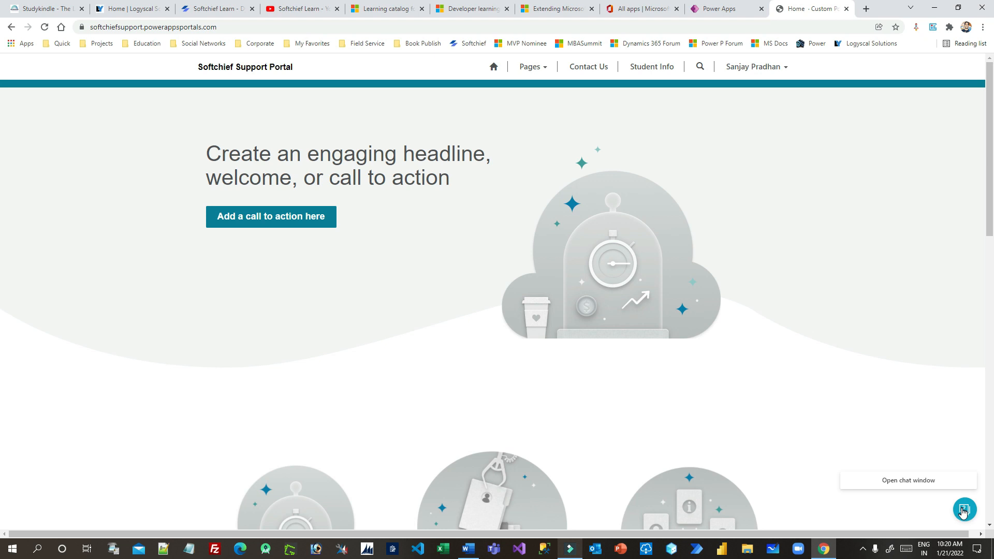
{"action": "mouse_move", "coordinate": [966, 509]}
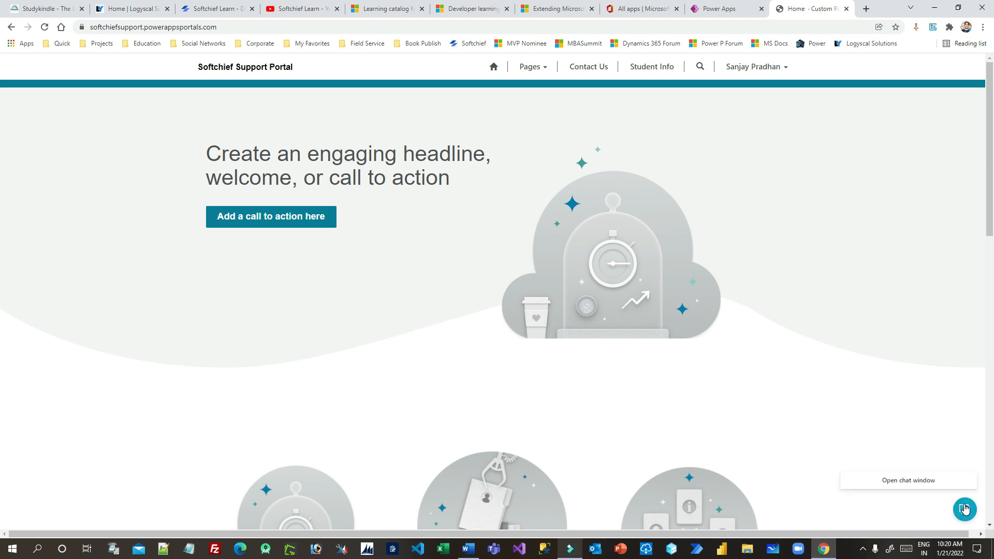
Reopen the chat window and minimize it again.
{"action": "left_click", "coordinate": [965, 509]}
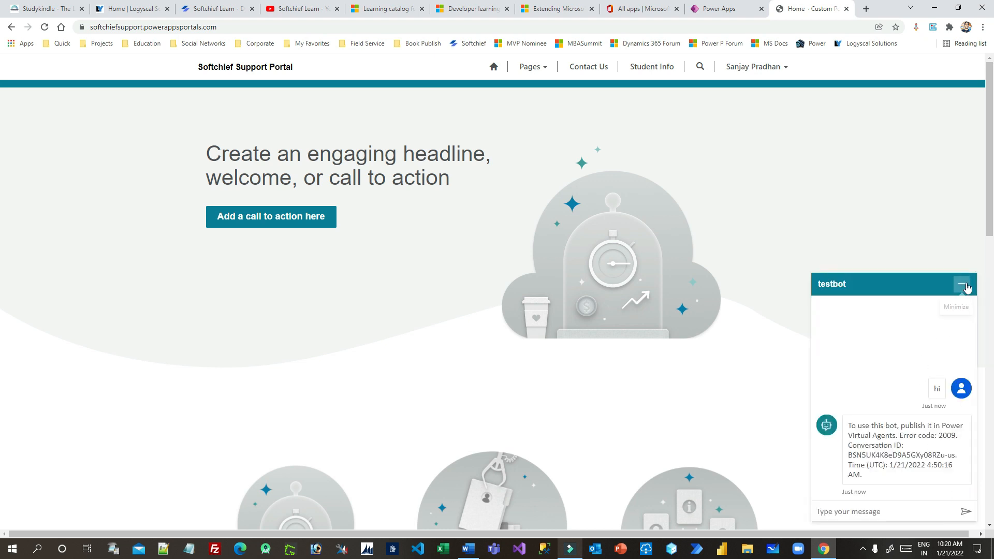
{"action": "left_click", "coordinate": [963, 285]}
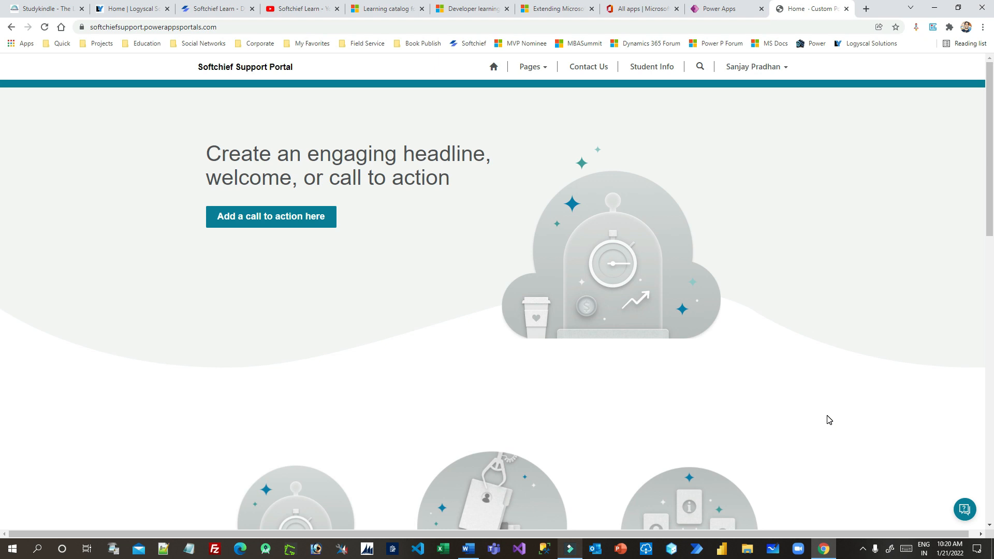